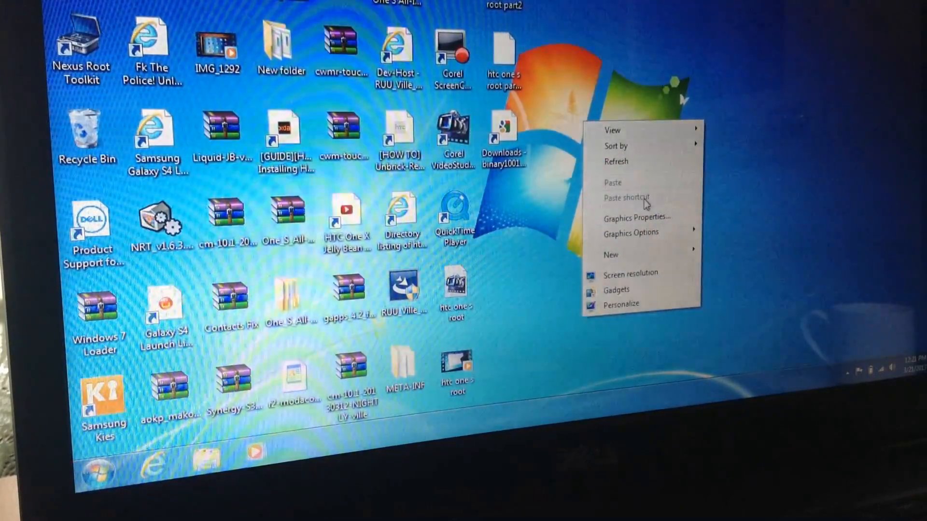
mouse_move(646, 259)
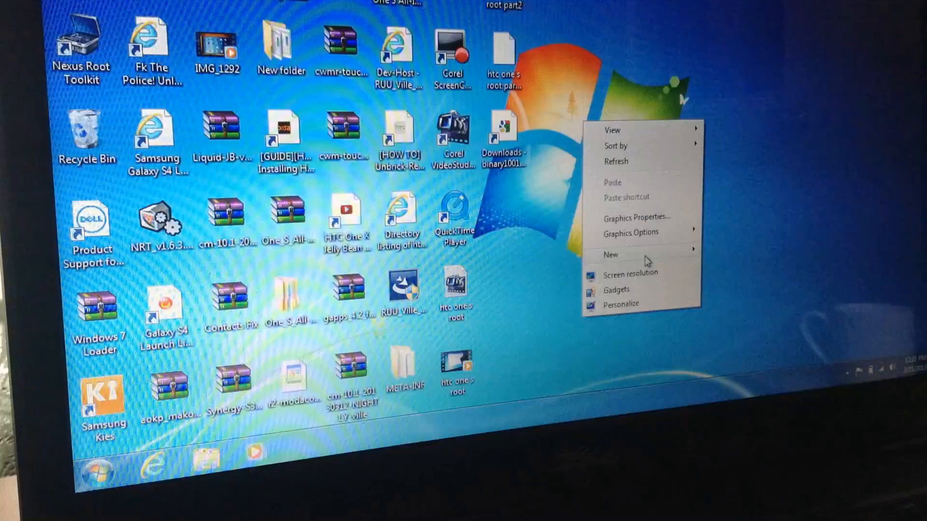
Create a new folder, New folder (2), on the desktop.
click(611, 255)
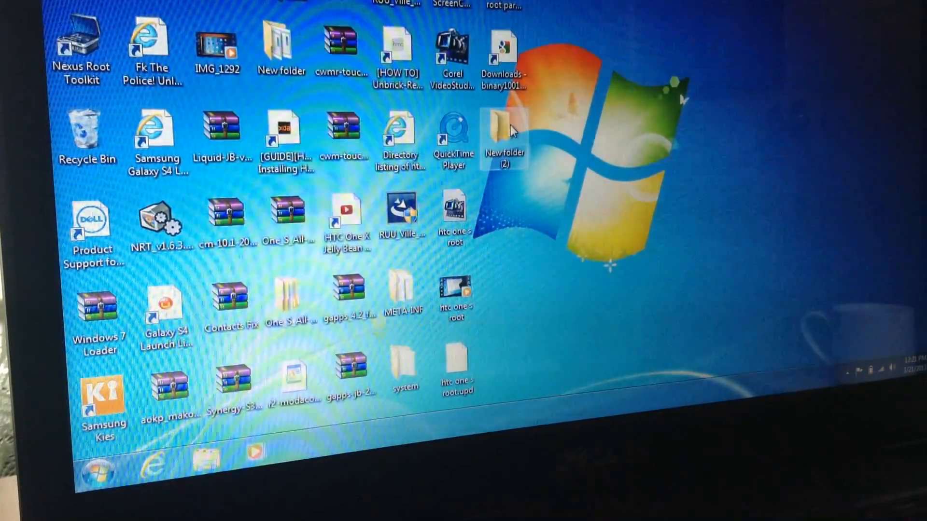
Extract the cm-10.1 nightly ROM zip inside the new folder, yielding META-INF, system and boot.
double_click(504, 137)
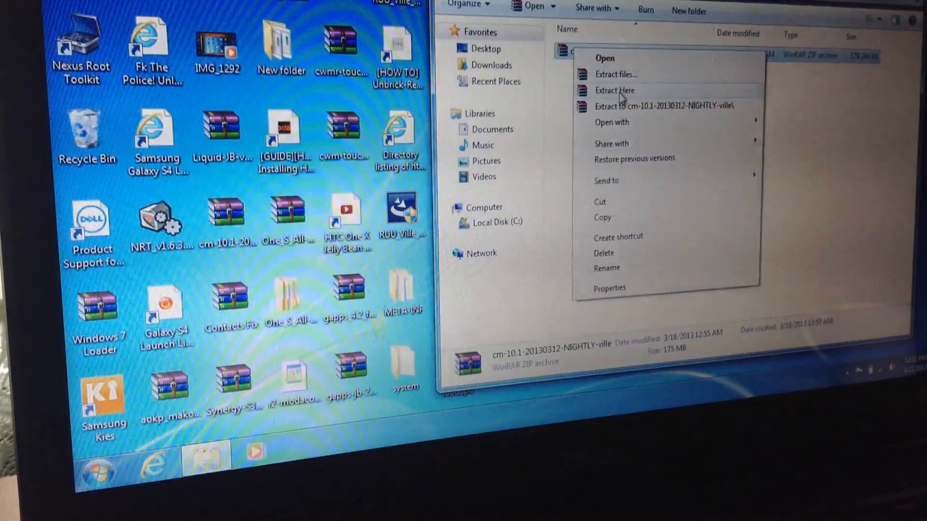
click(615, 89)
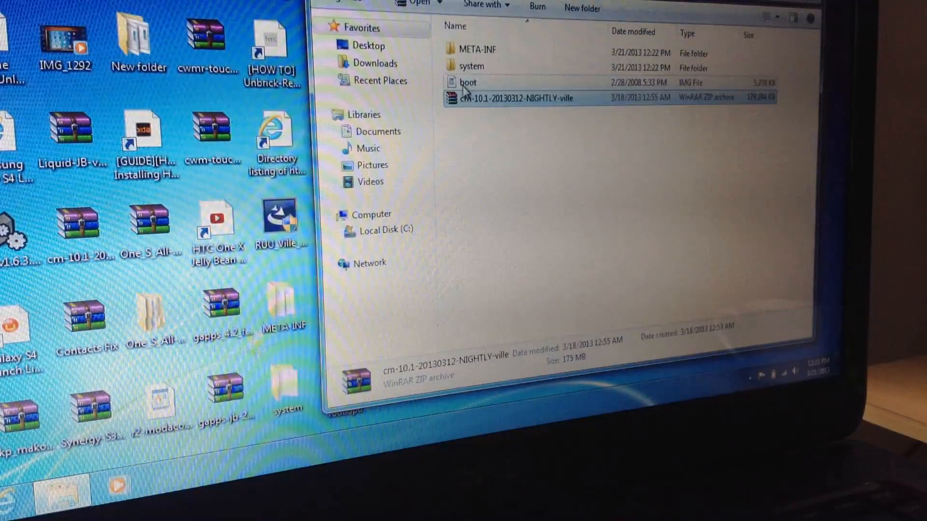
Copy the extracted boot image and browse to C:\Android with adb and fastboot.
right_click(468, 82)
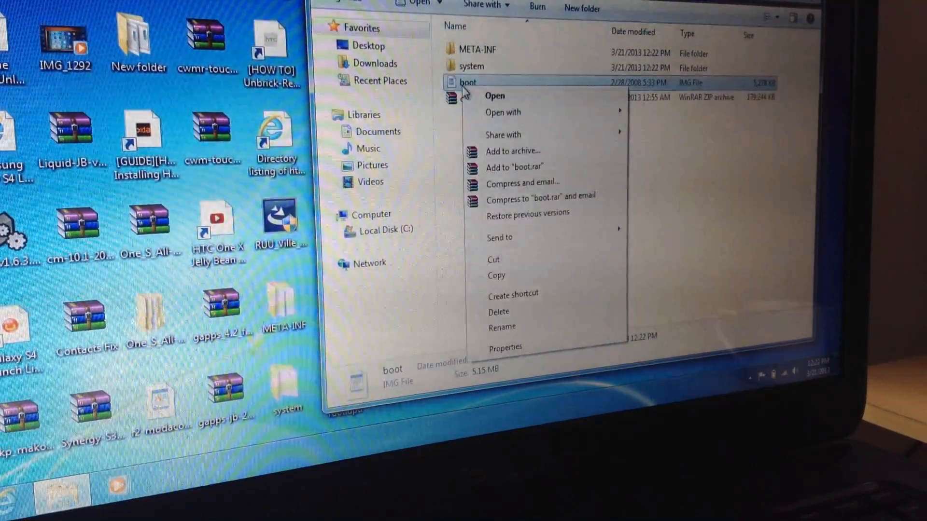
click(496, 275)
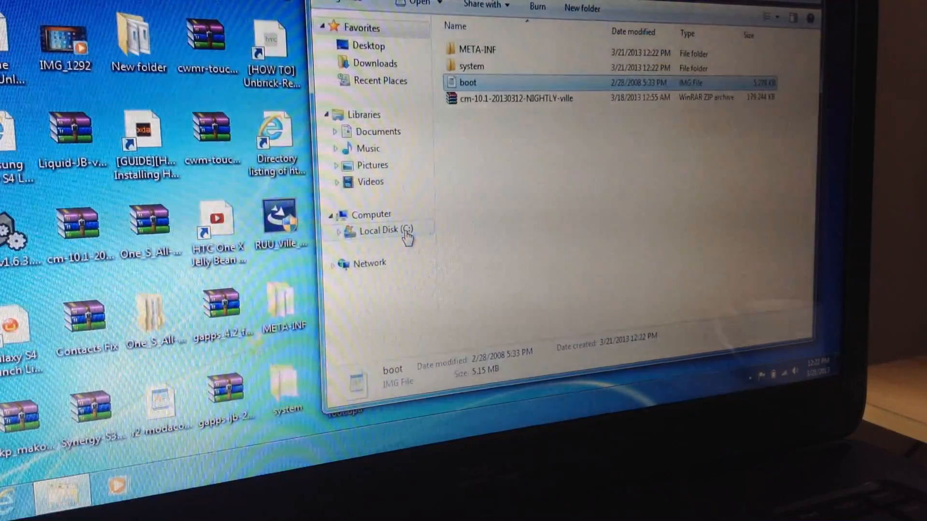
click(384, 230)
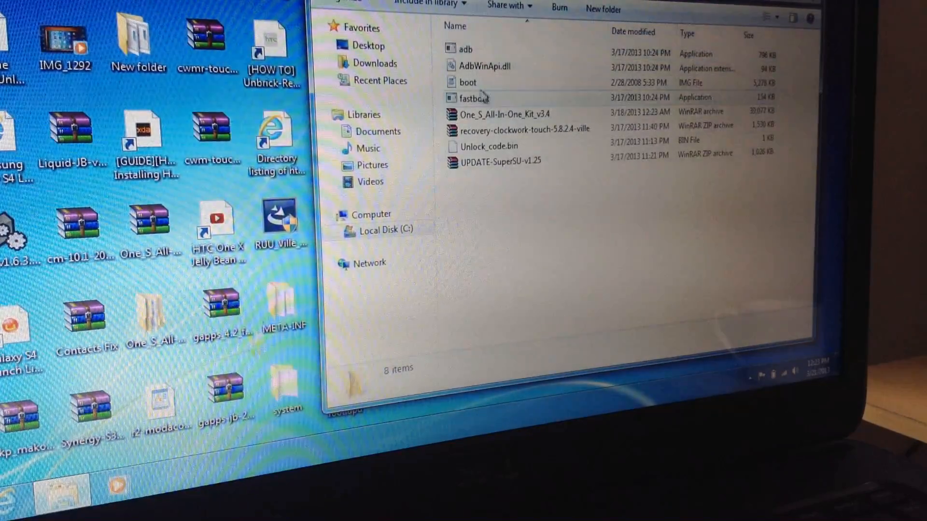
Delete the old boot image from the adb and fastboot folder, confirming the Recycle Bin prompt.
right_click(468, 82)
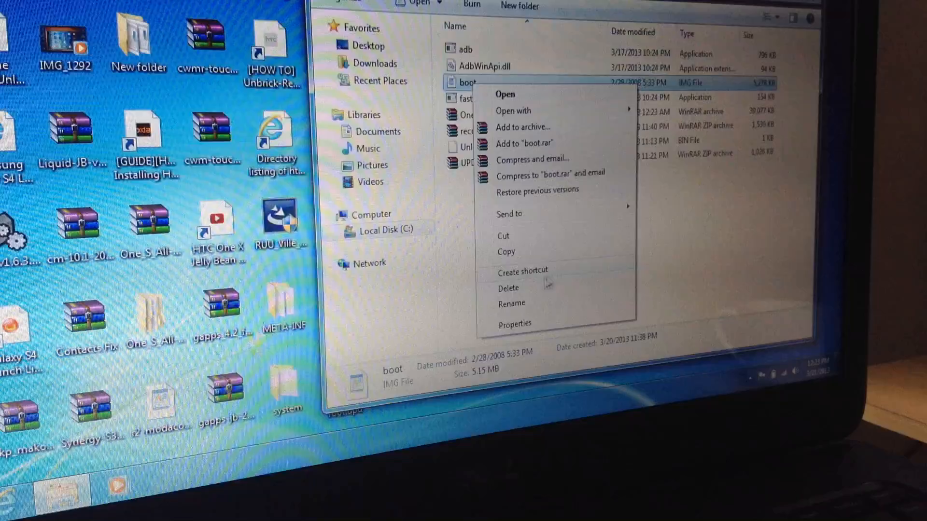
click(507, 287)
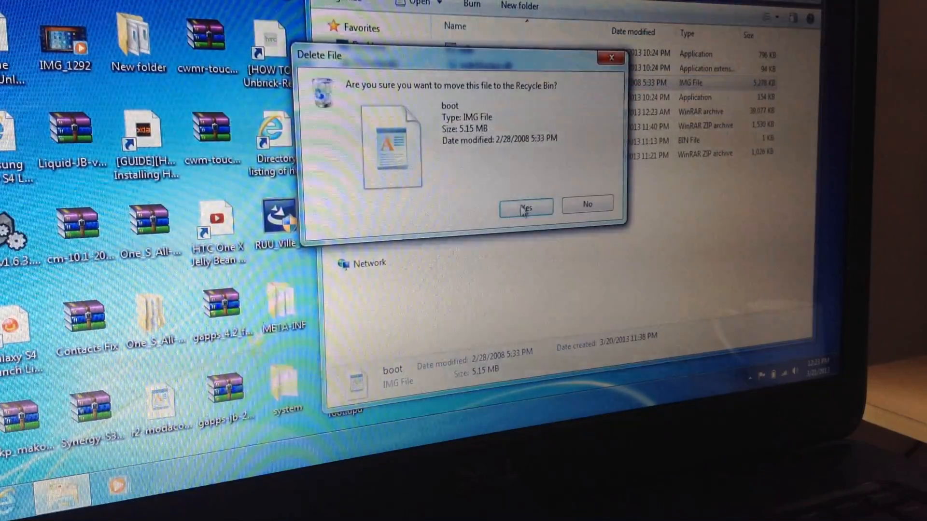
click(525, 207)
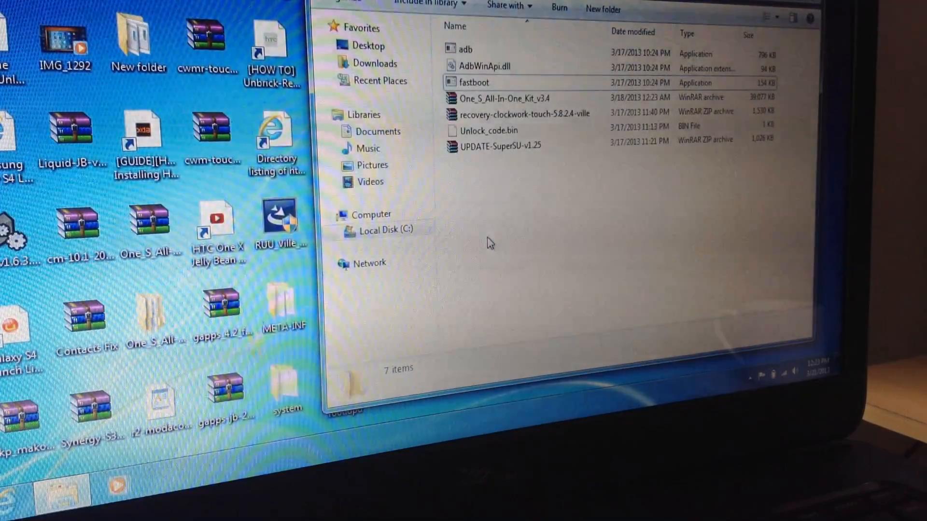
Paste the copied boot image into the folder, leaving eight items including boot.
right_click(489, 242)
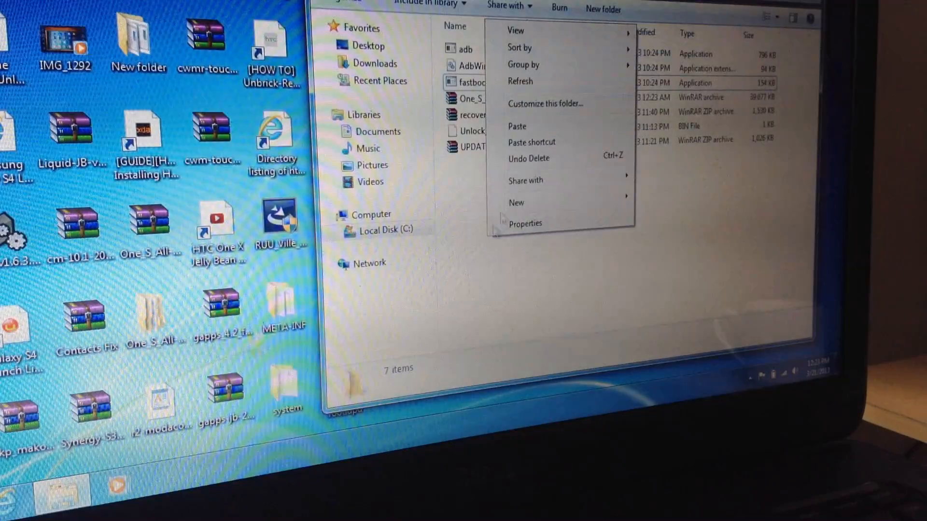
click(467, 82)
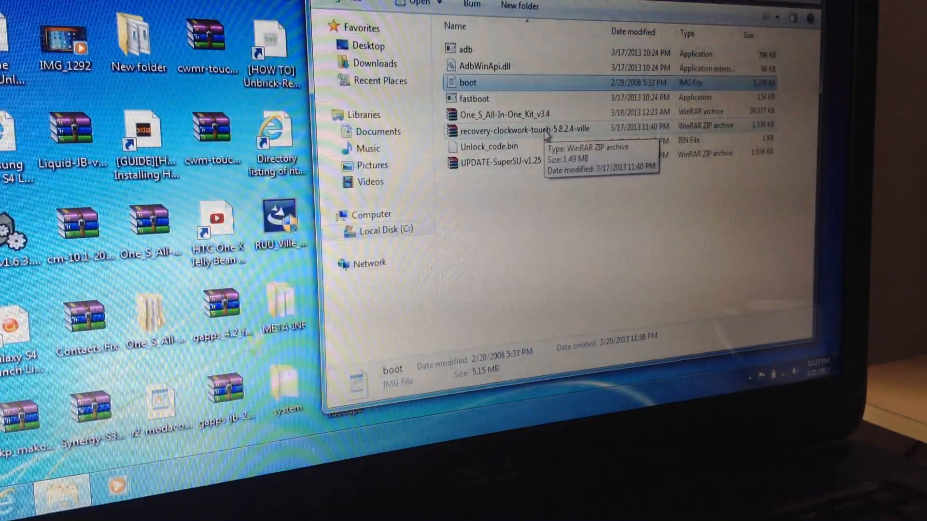
mouse_move(504, 262)
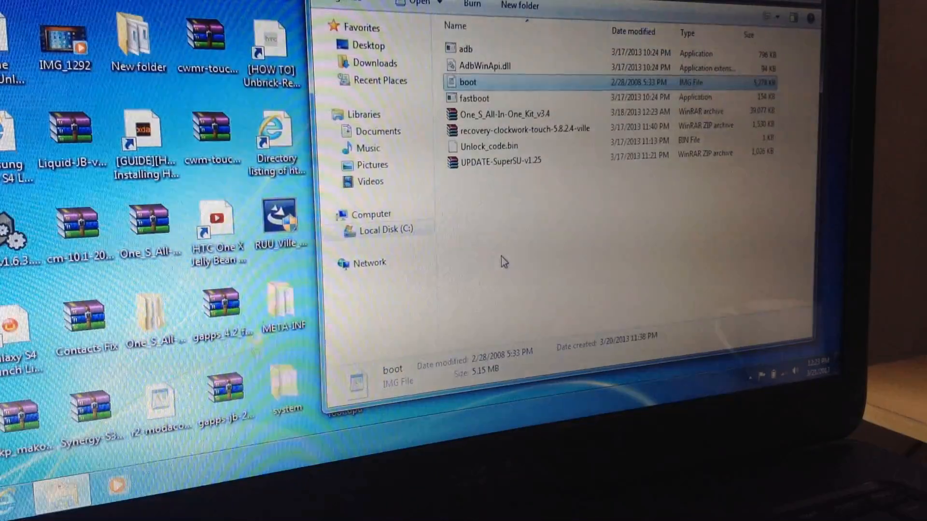
right_click(467, 82)
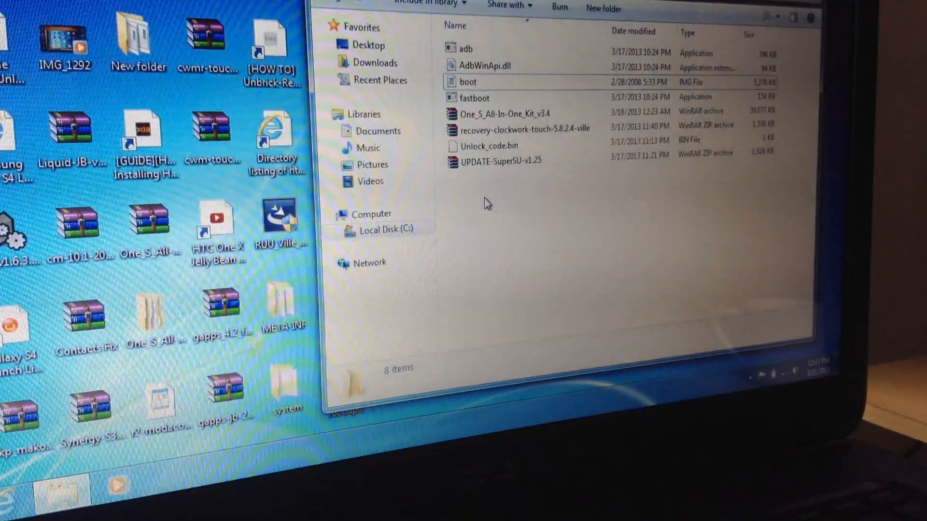
Launch a command window with C:\Android as its working folder.
right_click(485, 204)
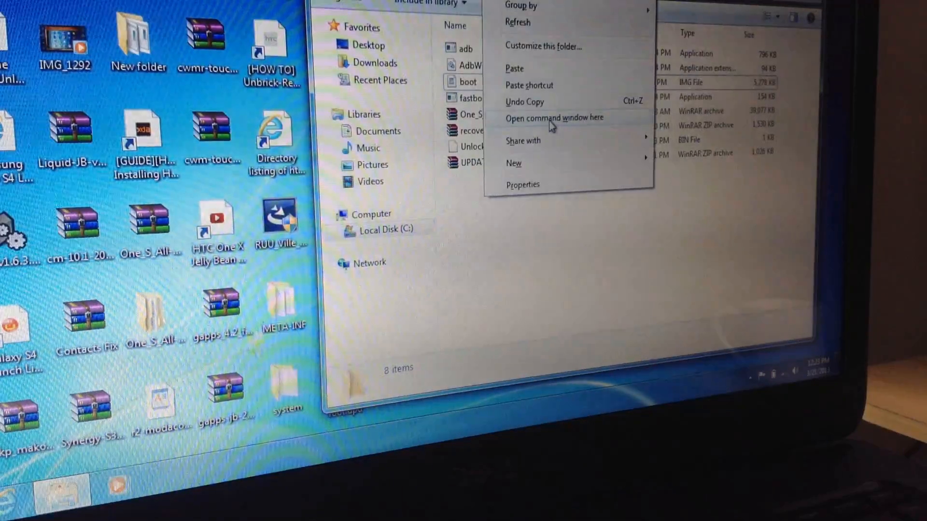
click(552, 117)
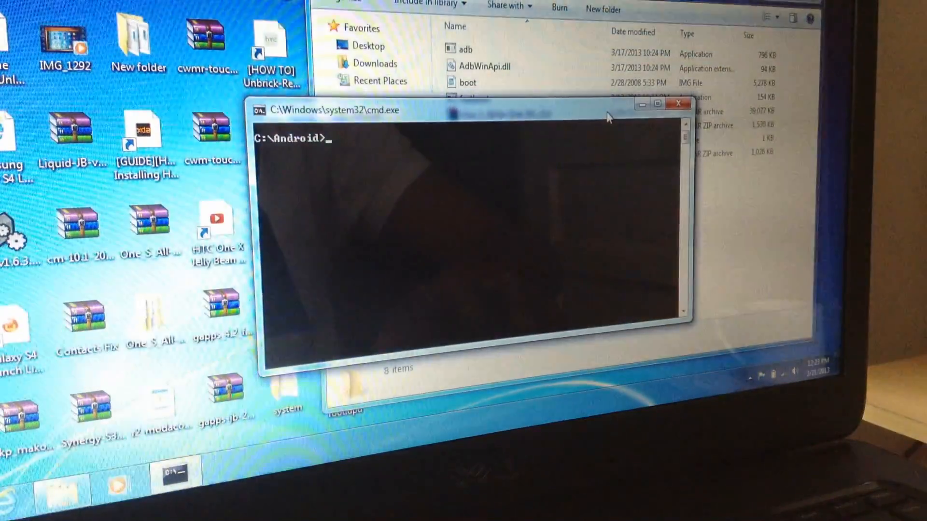
Enter the command fastboot flash boot boot.img at the prompt without running it.
text(fas)
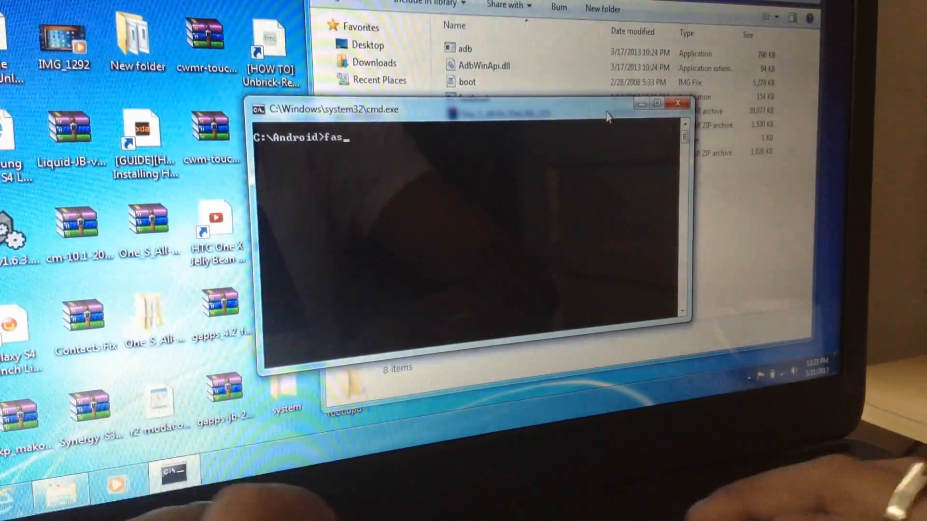
text(tboot fla)
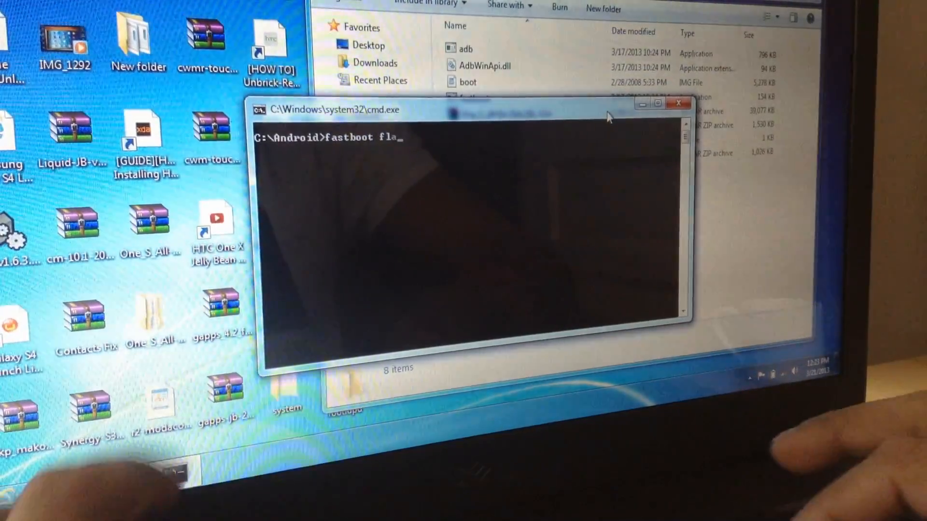
text(sh)
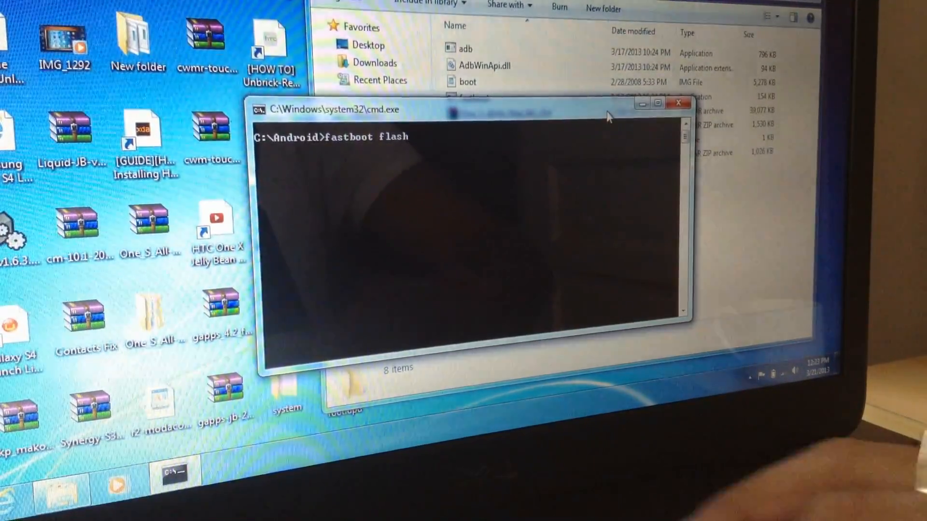
text(boot)
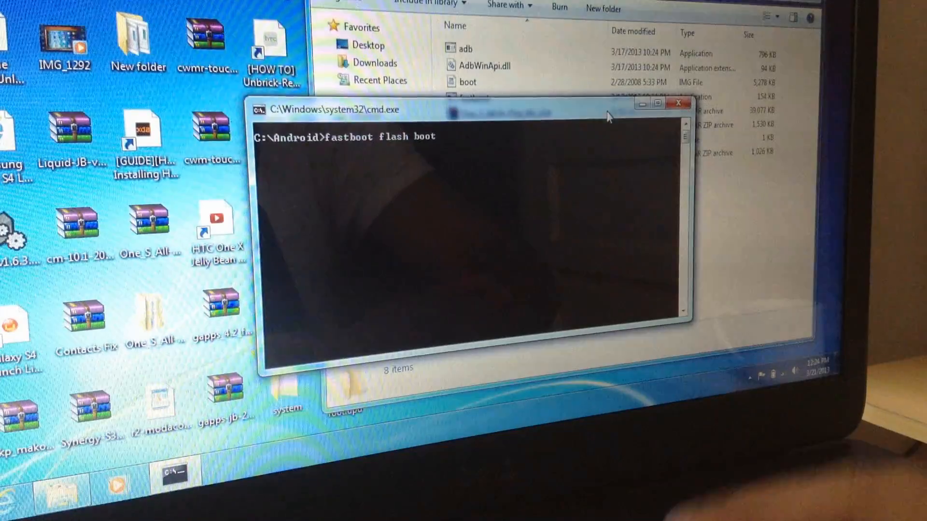
text(boot)
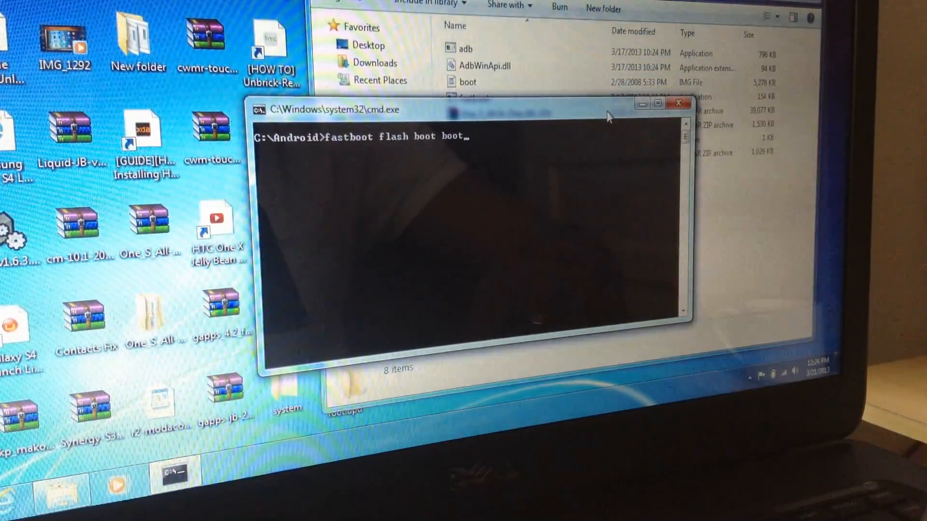
text(.im)
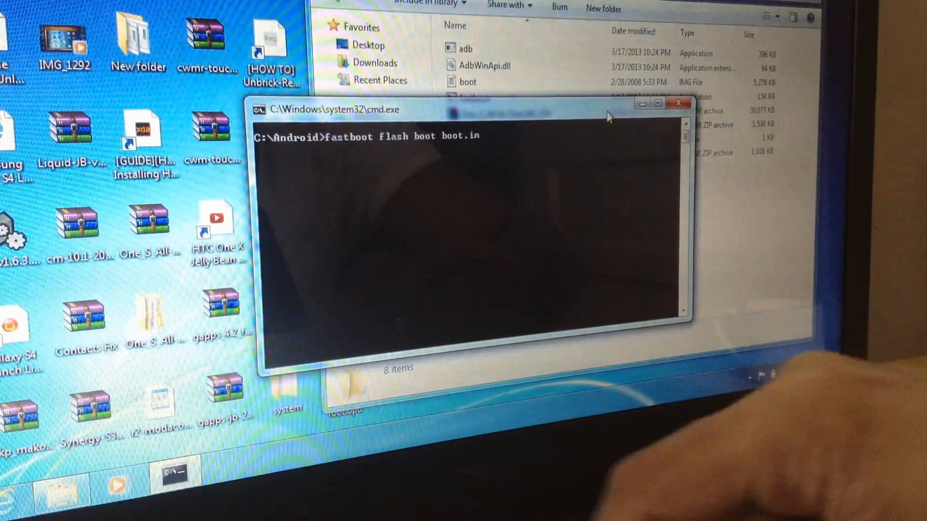
text(g)
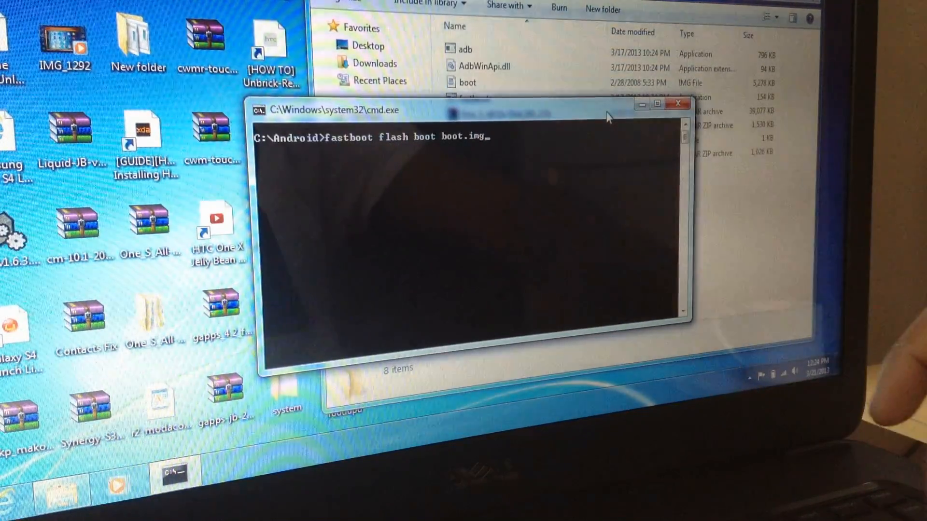
Run the fastboot flash, writing boot.img to the boot partition in 2.262 s, and return to the Android folder.
key(Return)
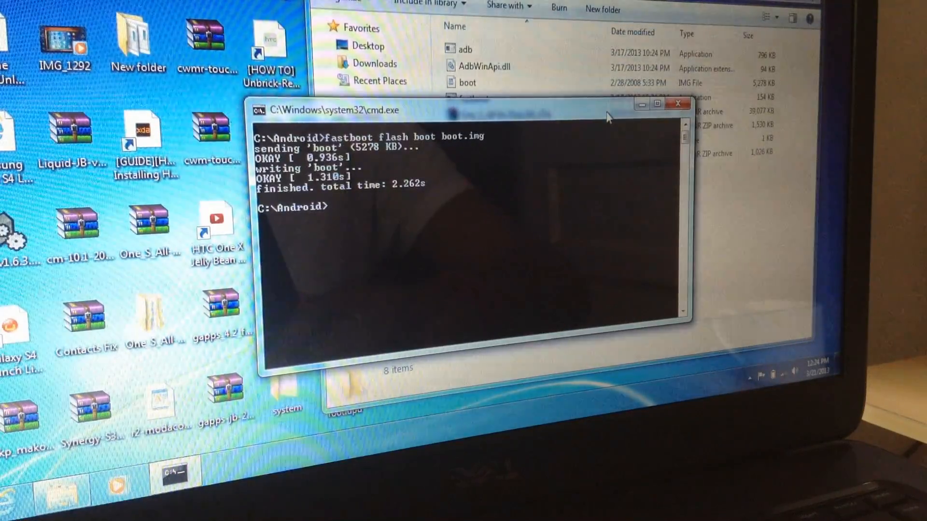
click(678, 104)
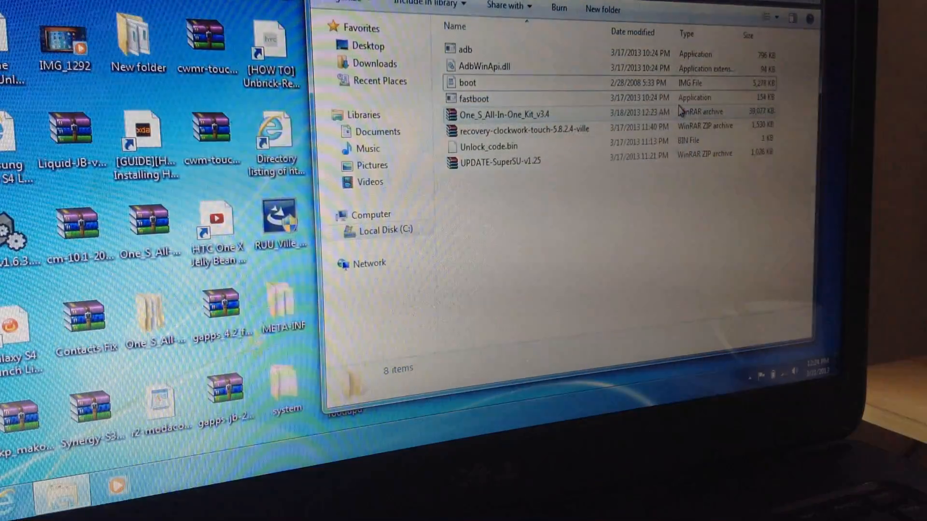